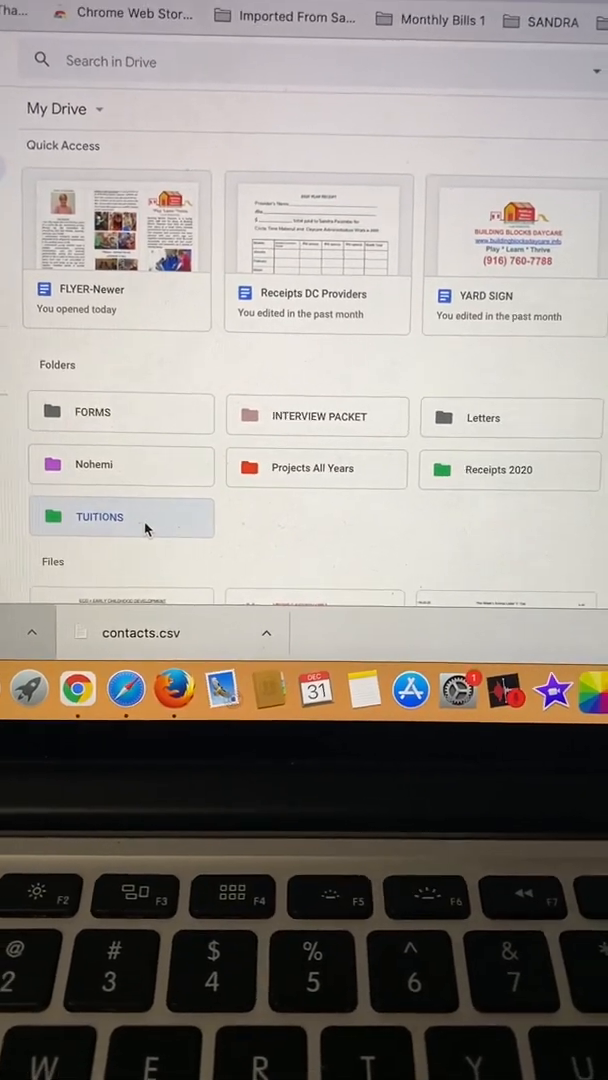
right_click(99, 516)
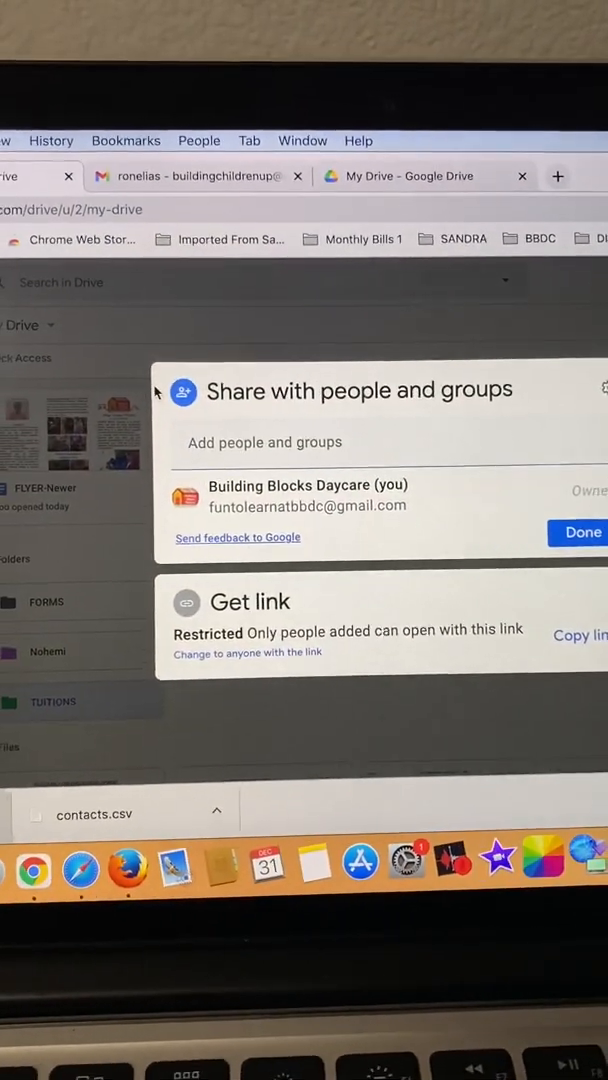
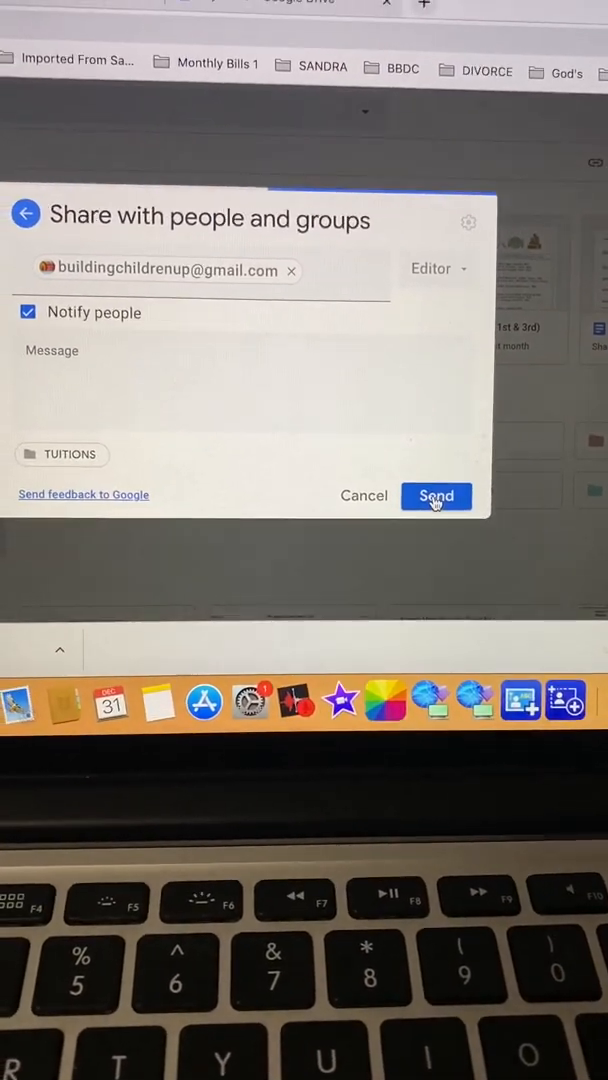
left_click(436, 496)
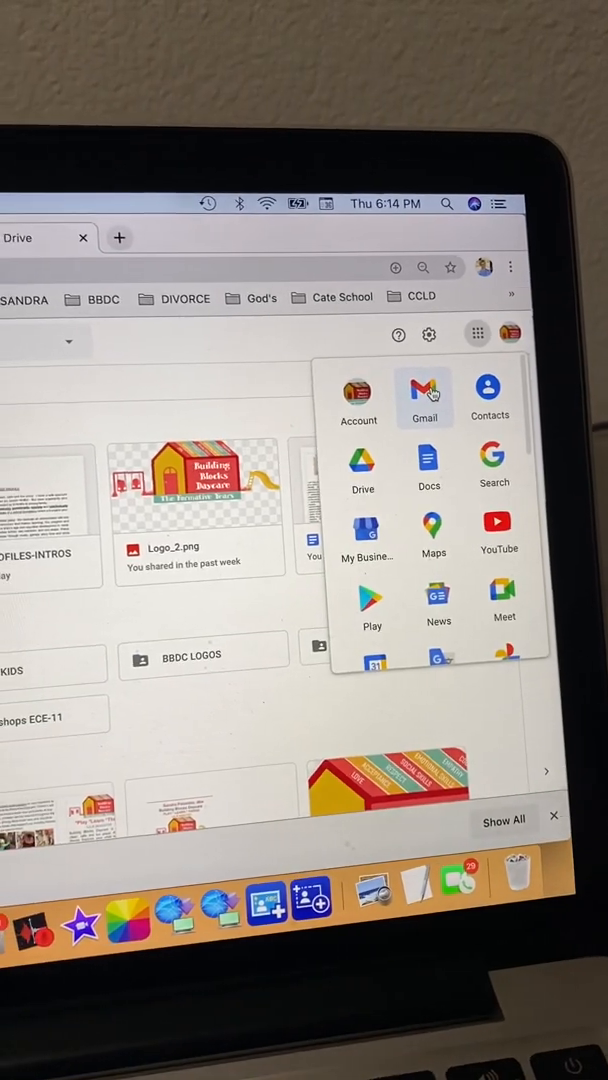
Switch to Gmail and open the 'TUITIONS - Invitation to collaborate' email
left_click(424, 393)
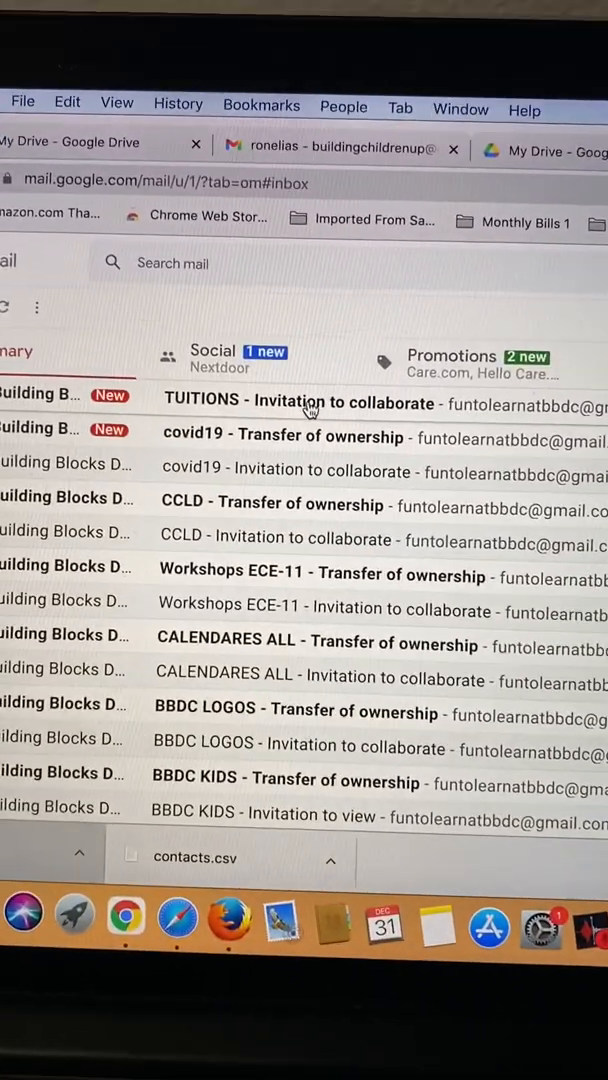
left_click(300, 402)
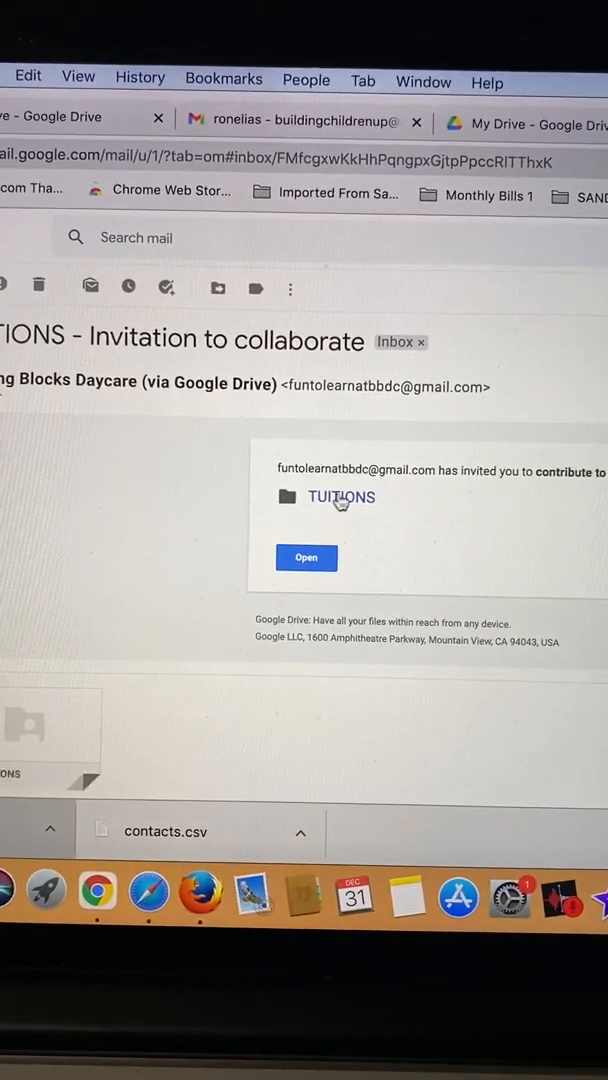
left_click(306, 557)
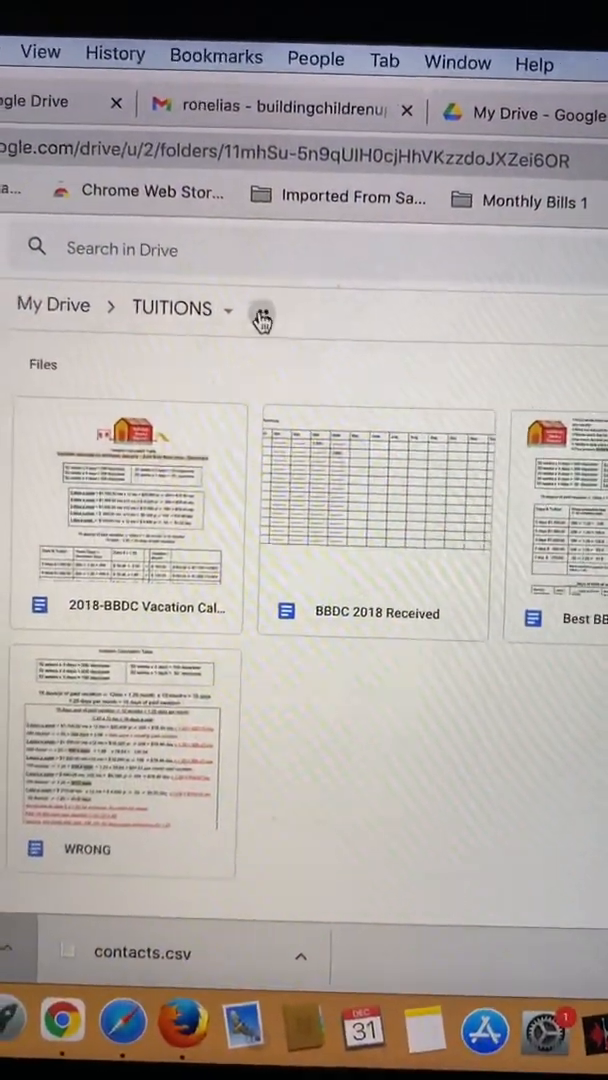
left_click(262, 315)
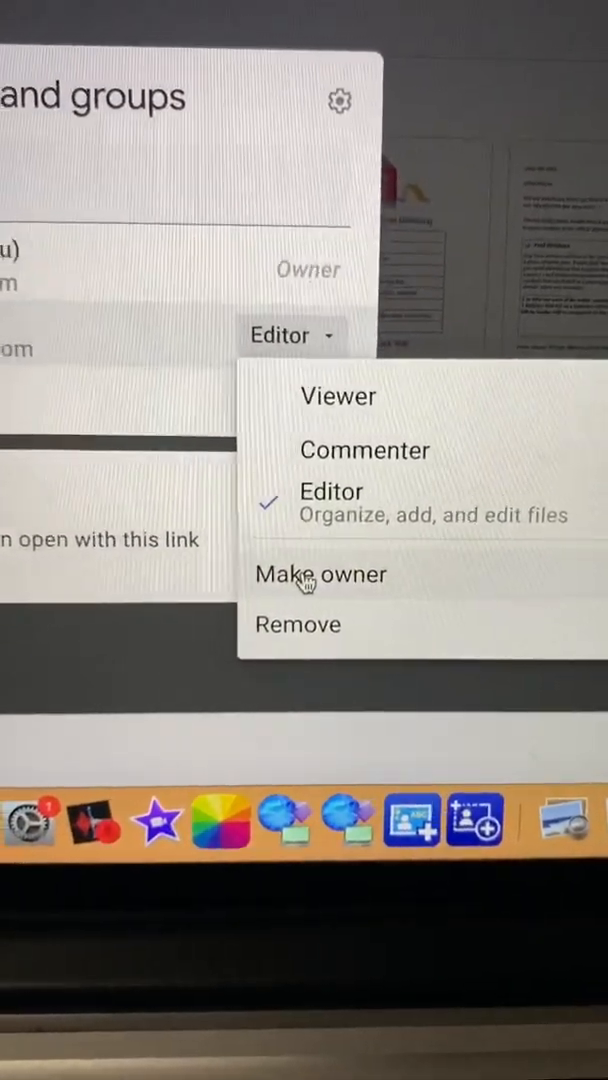
left_click(320, 574)
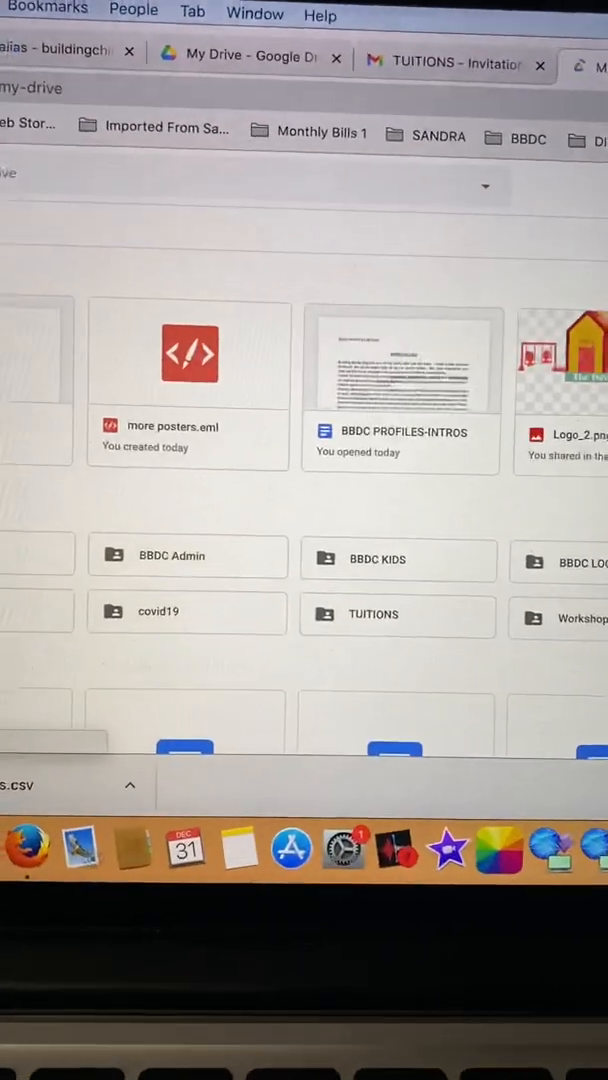
Scroll My Drive down to the Folders section to locate TUITIONS
scroll("down", 3)
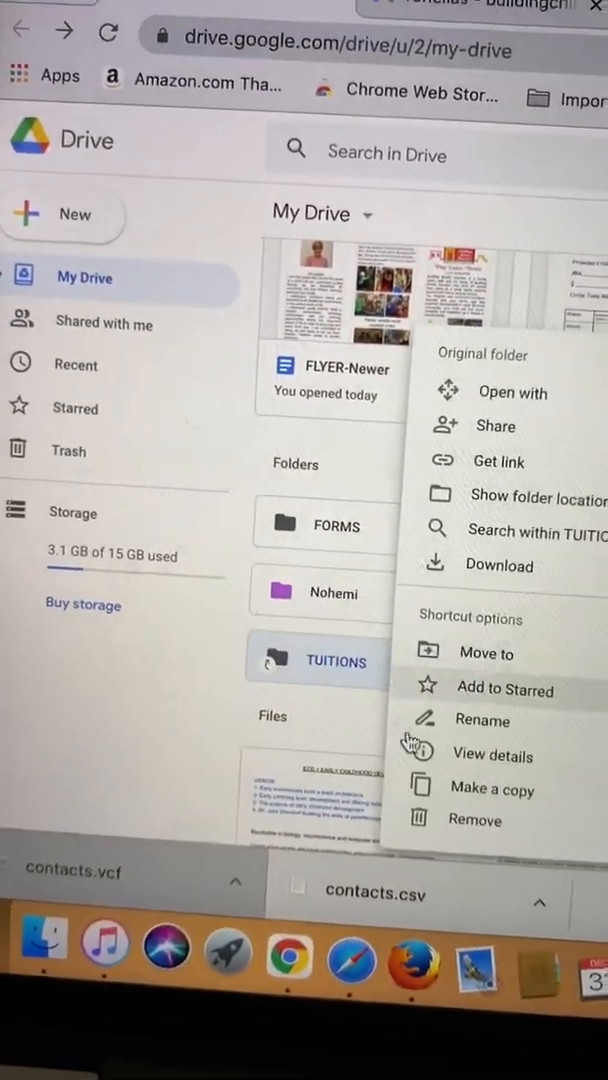
Remove the TUITIONS shortcut from the old account's My Drive
left_click(475, 819)
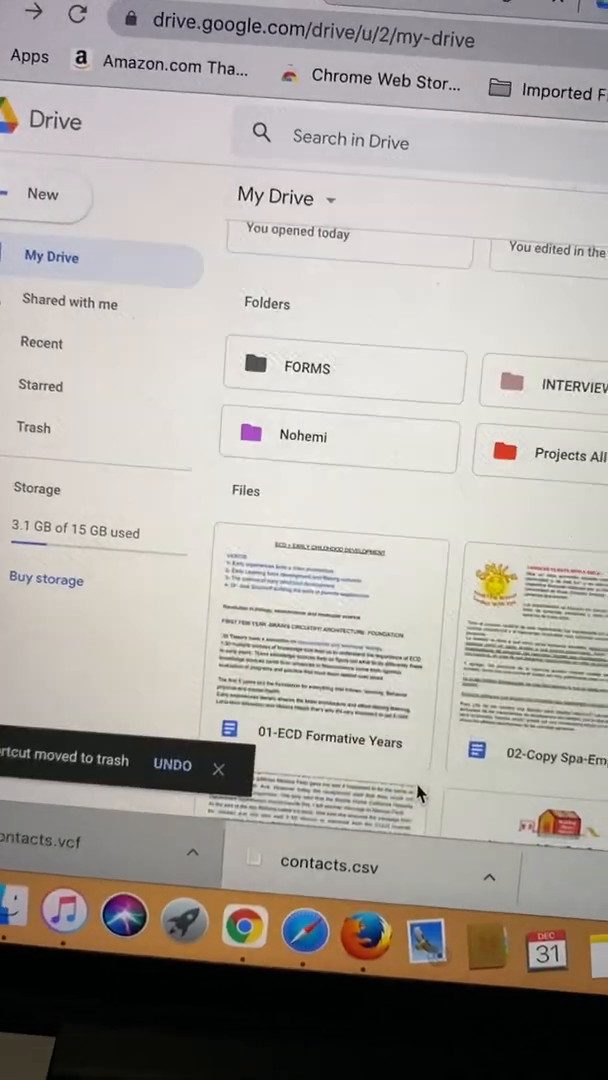